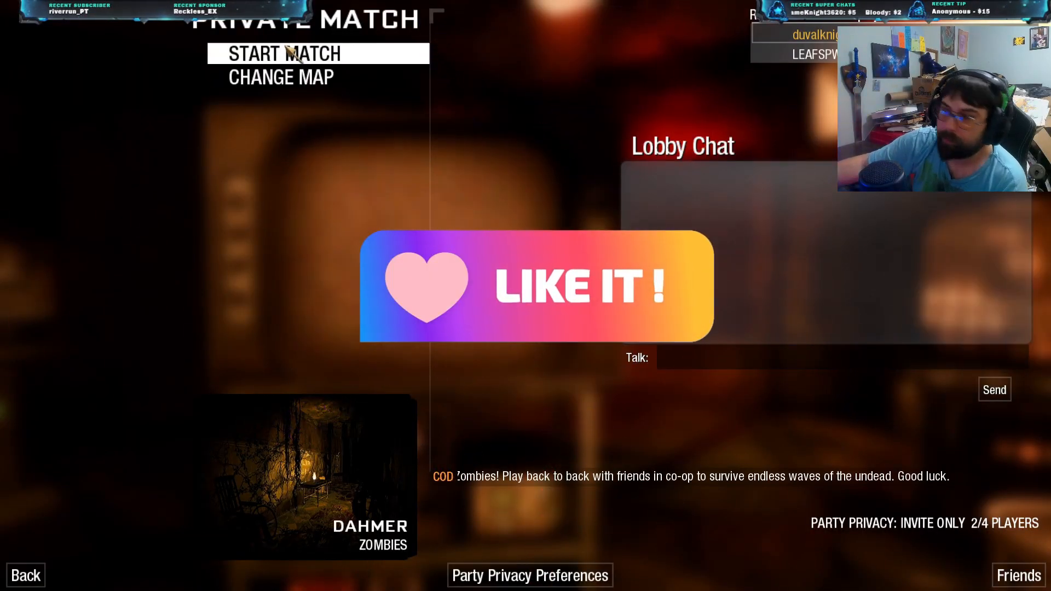
pyautogui.click(318, 53)
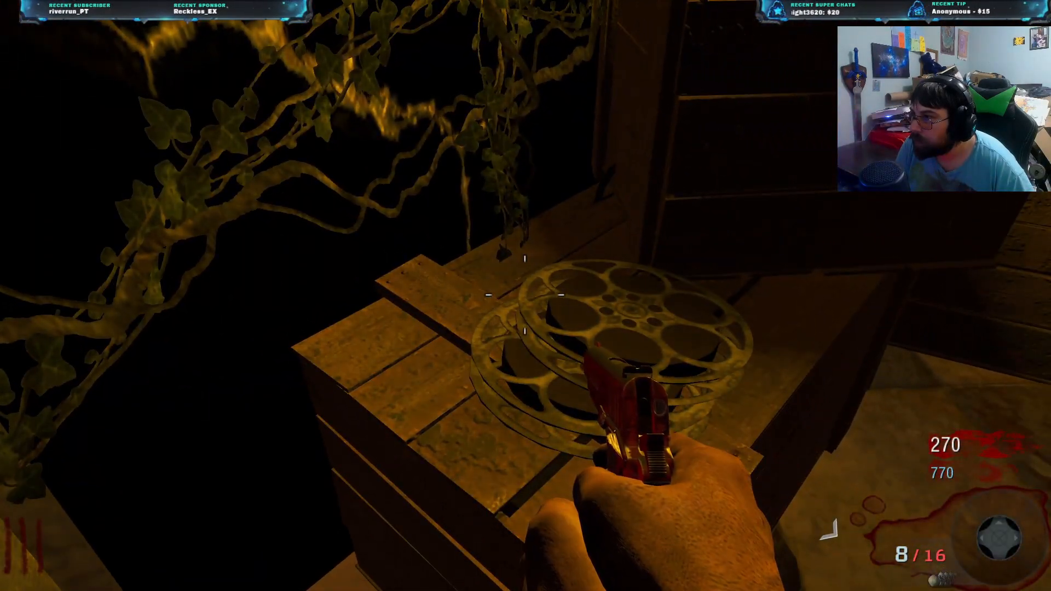
pyautogui.click(526, 296)
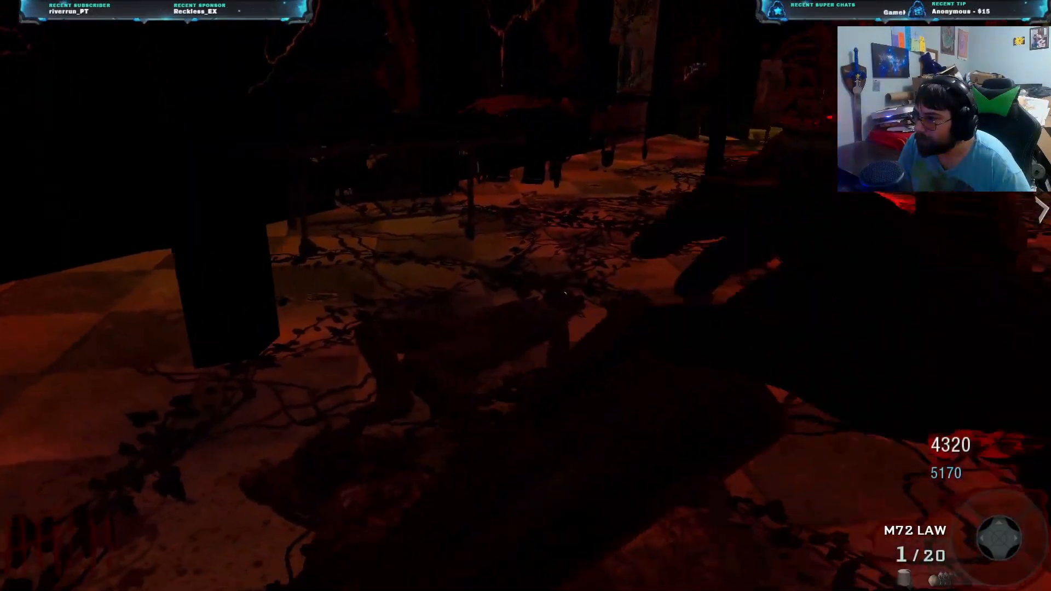
pyautogui.click(526, 289)
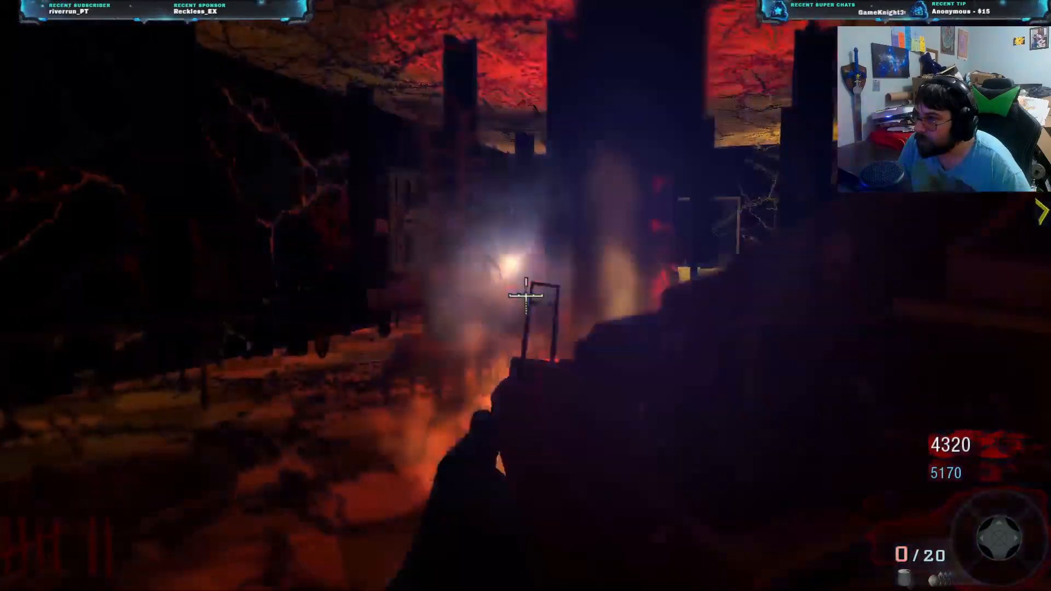